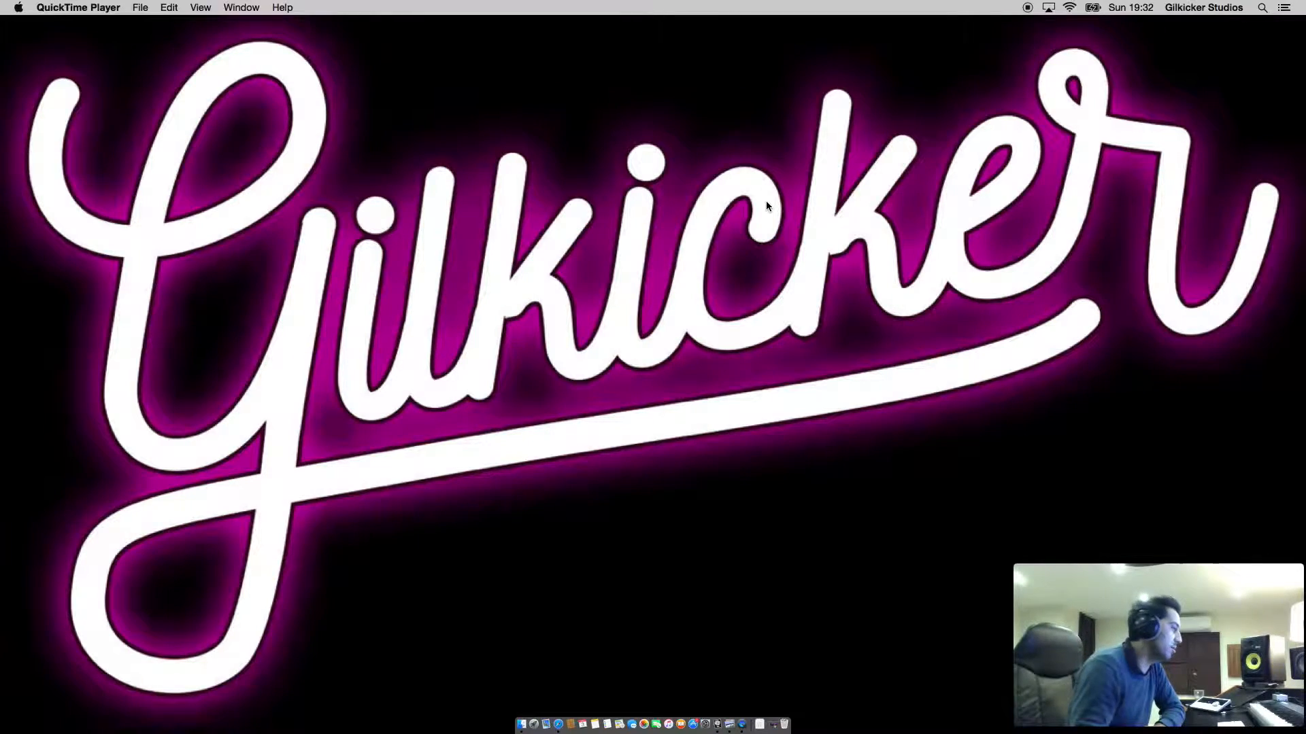
pyautogui.moveTo(778, 723)
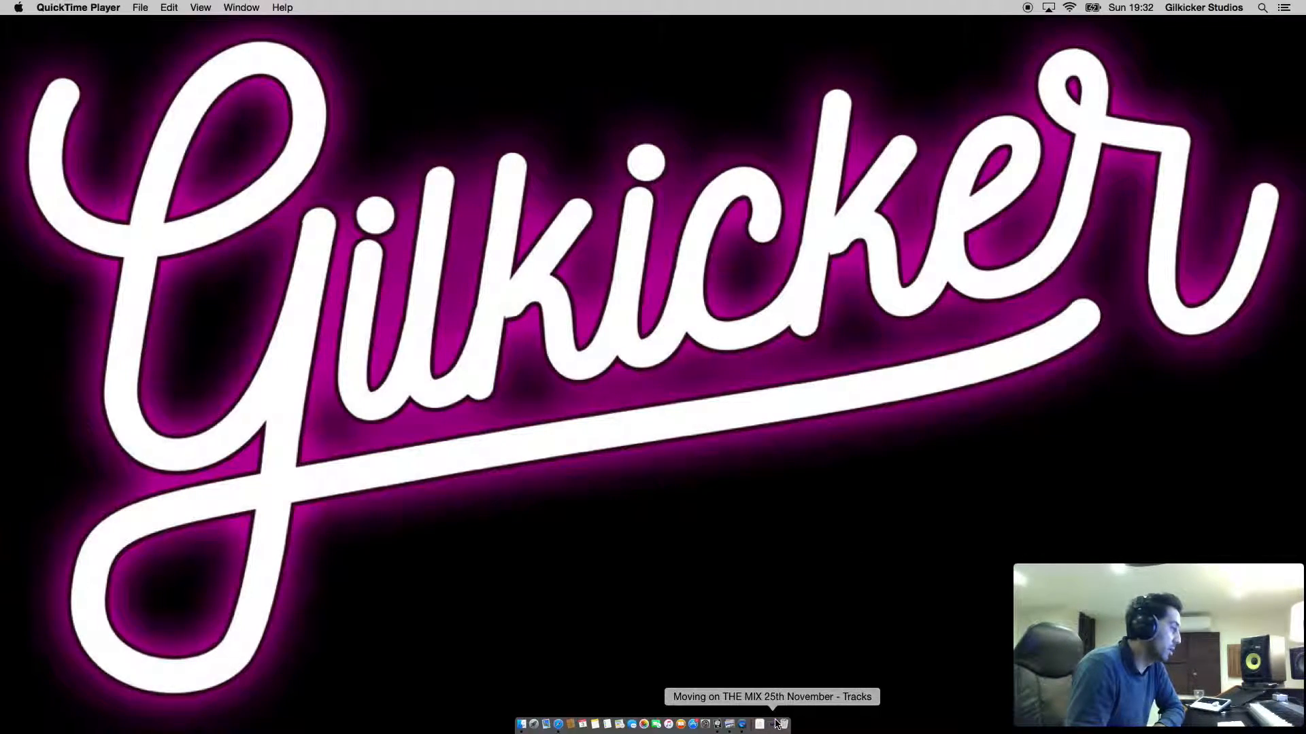
# Bring the Moving on THE MIX 25th November Logic Pro X session to the front.
pyautogui.click(758, 723)
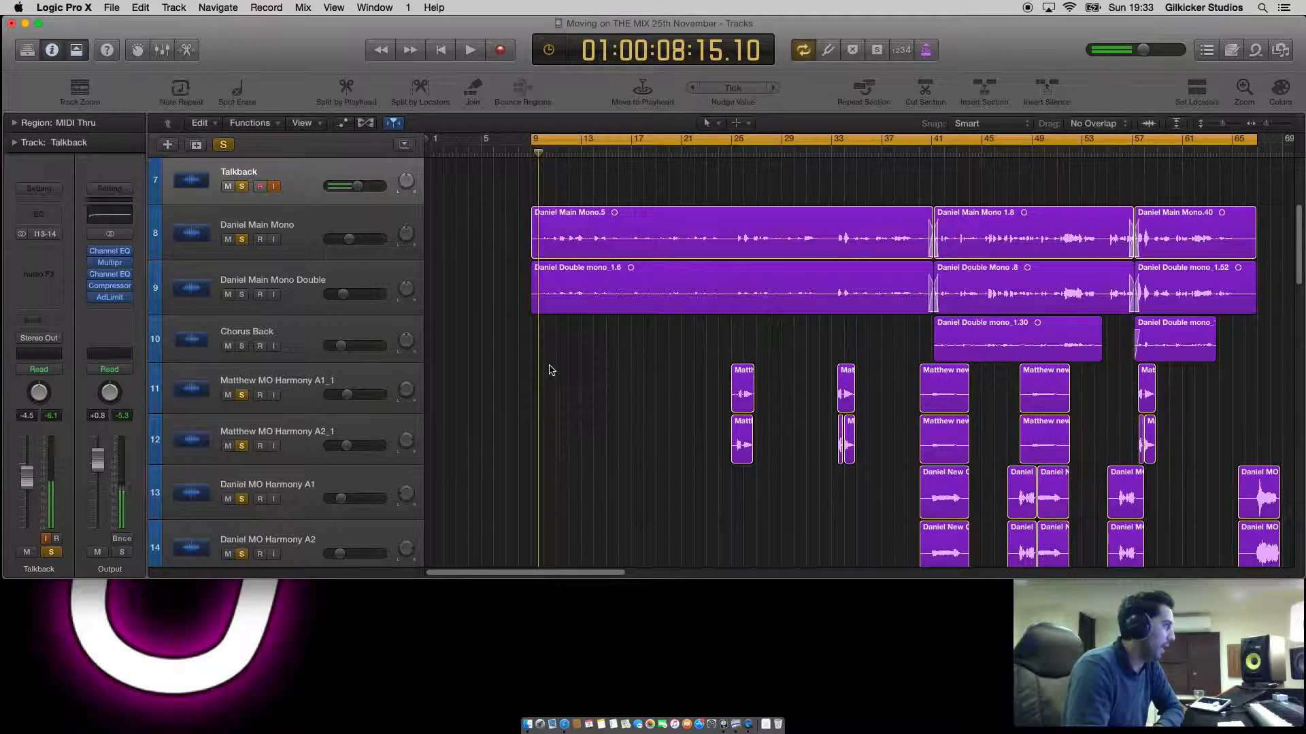
pyautogui.scroll(-3)
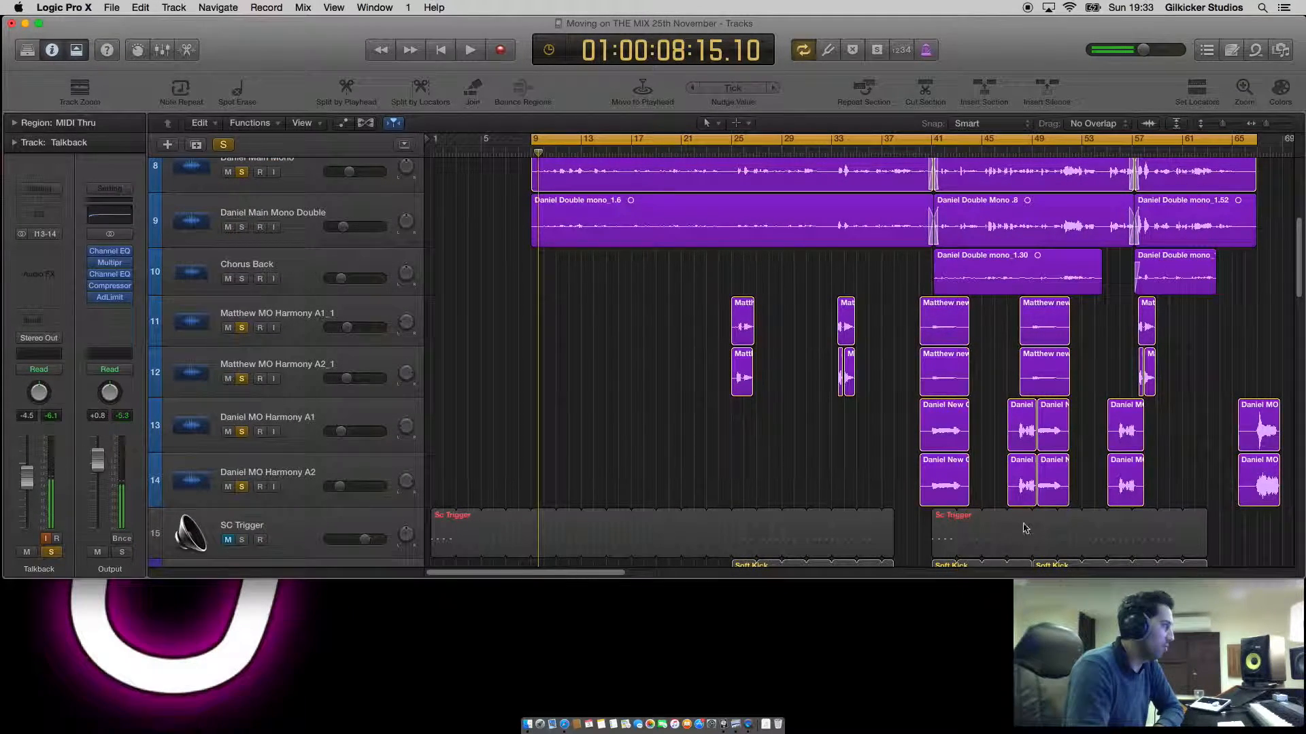
pyautogui.moveTo(1233, 508)
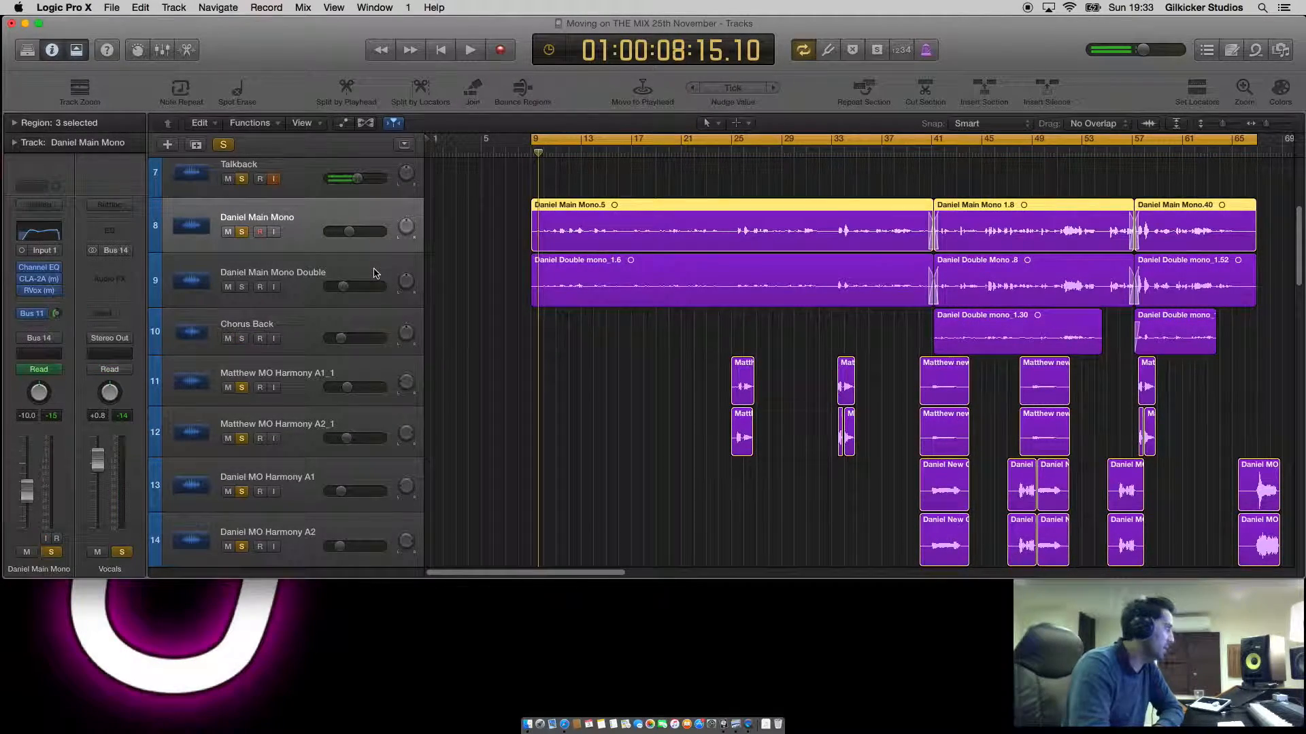
pyautogui.click(266, 330)
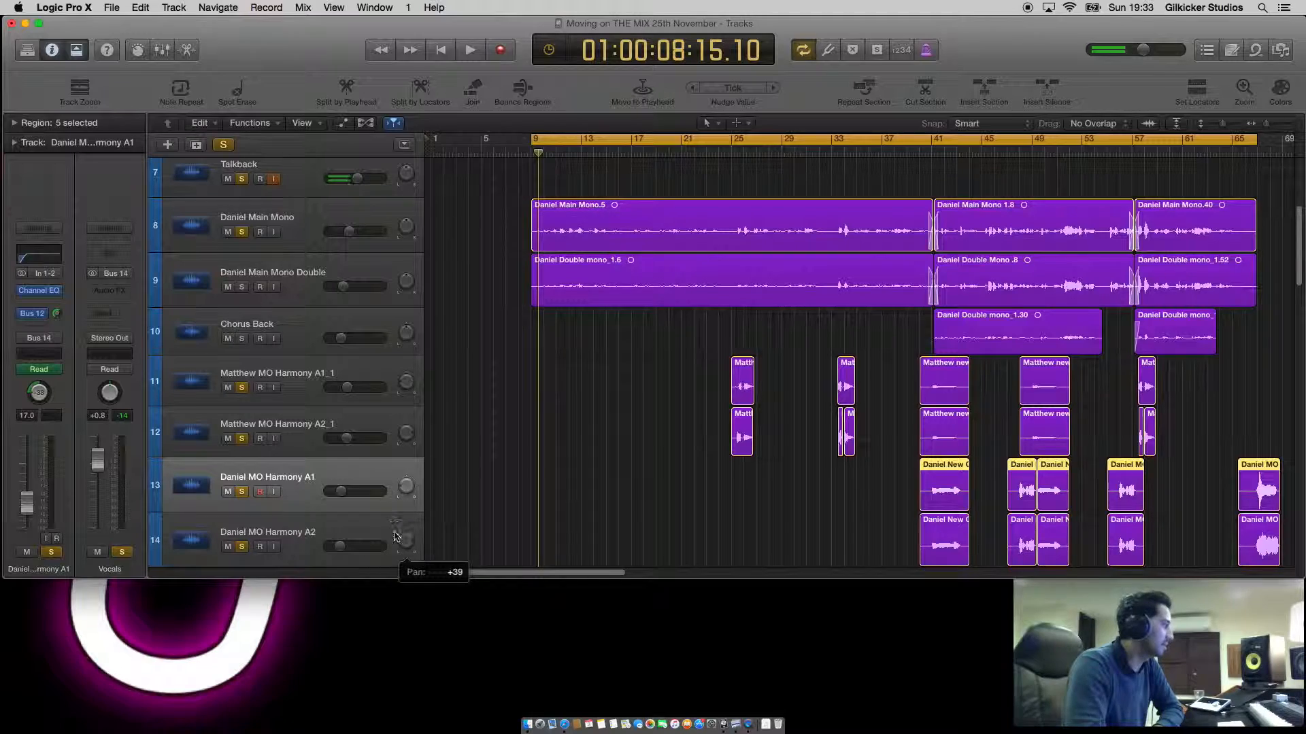
pyautogui.scroll(-3)
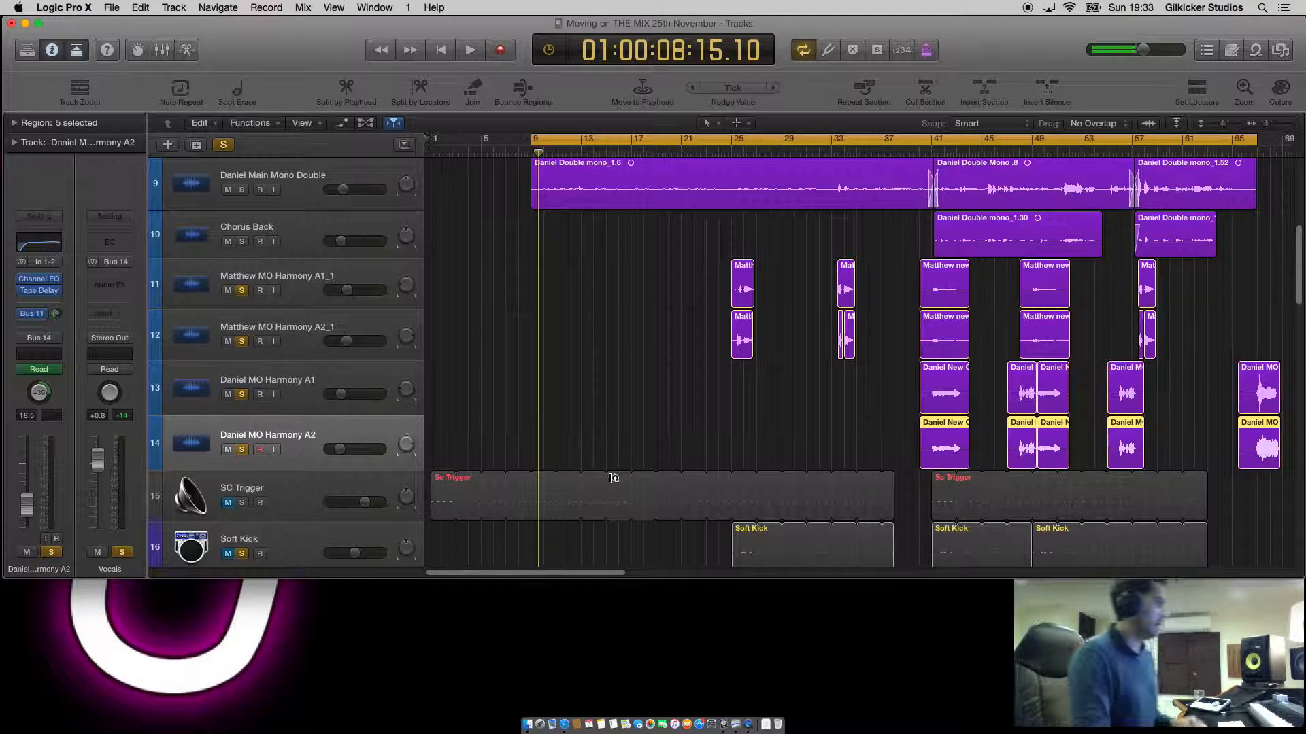
pyautogui.moveTo(613, 499)
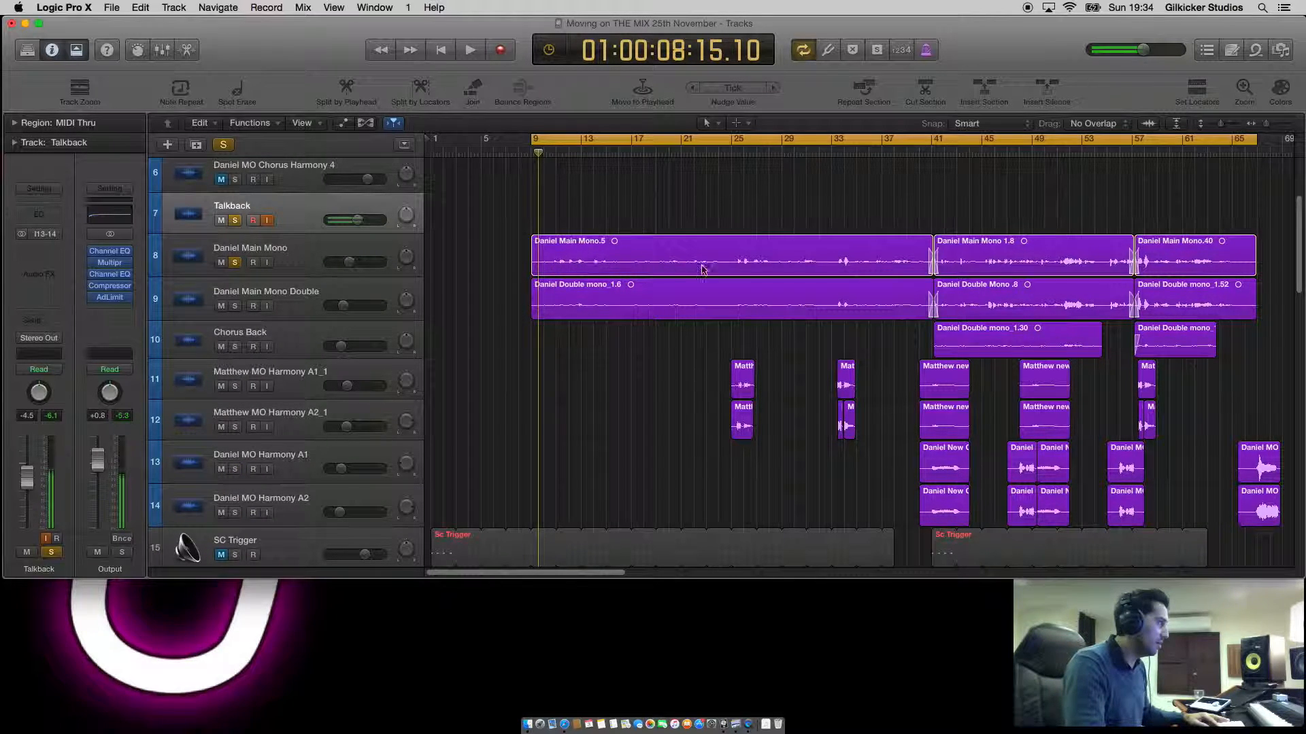
# Play the song, audition the vocals, and mute the Daniel Main Mono Double track.
pyautogui.click(702, 256)
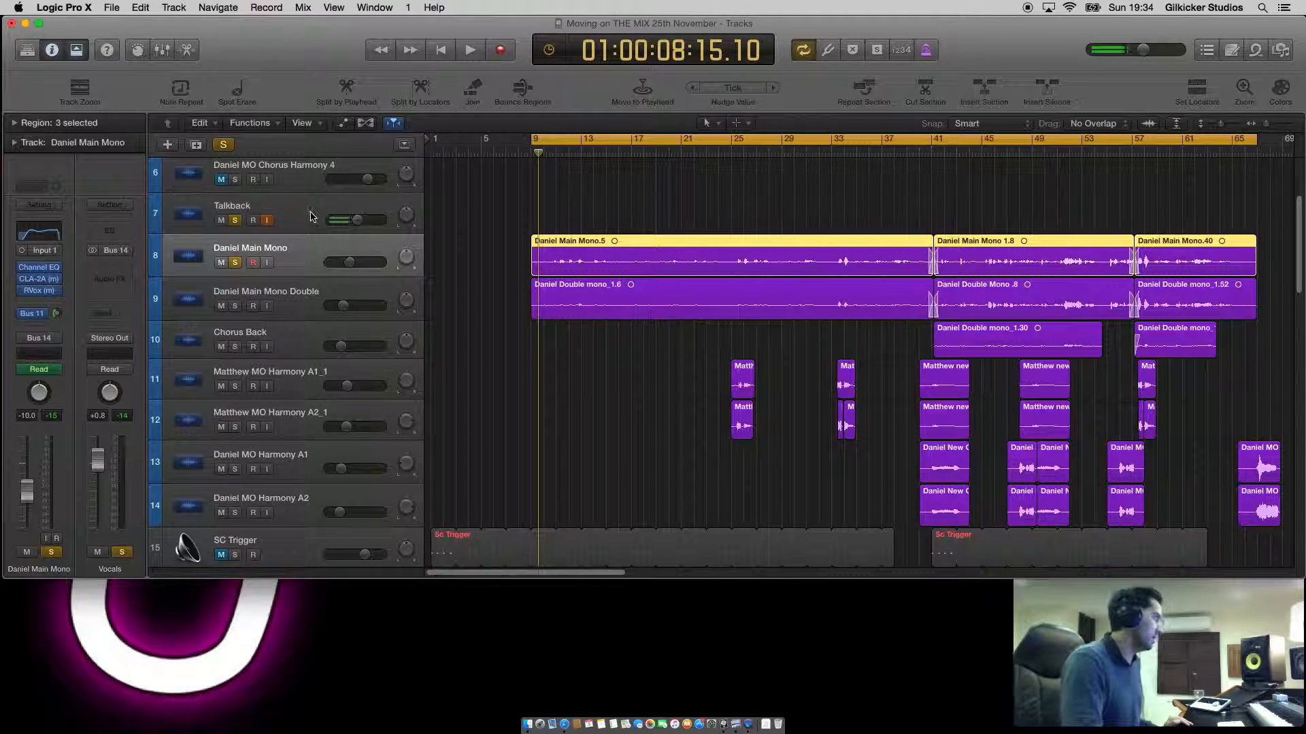
pyautogui.moveTo(299, 218)
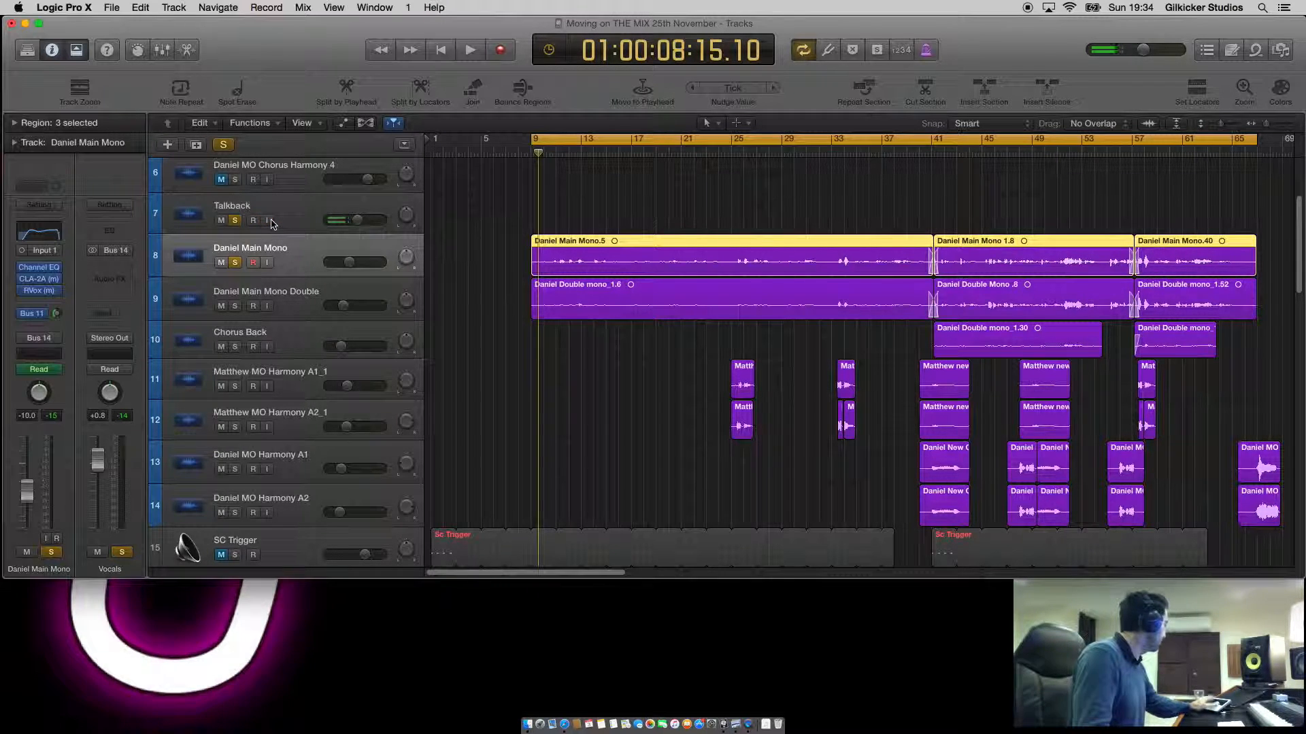
pyautogui.click(469, 49)
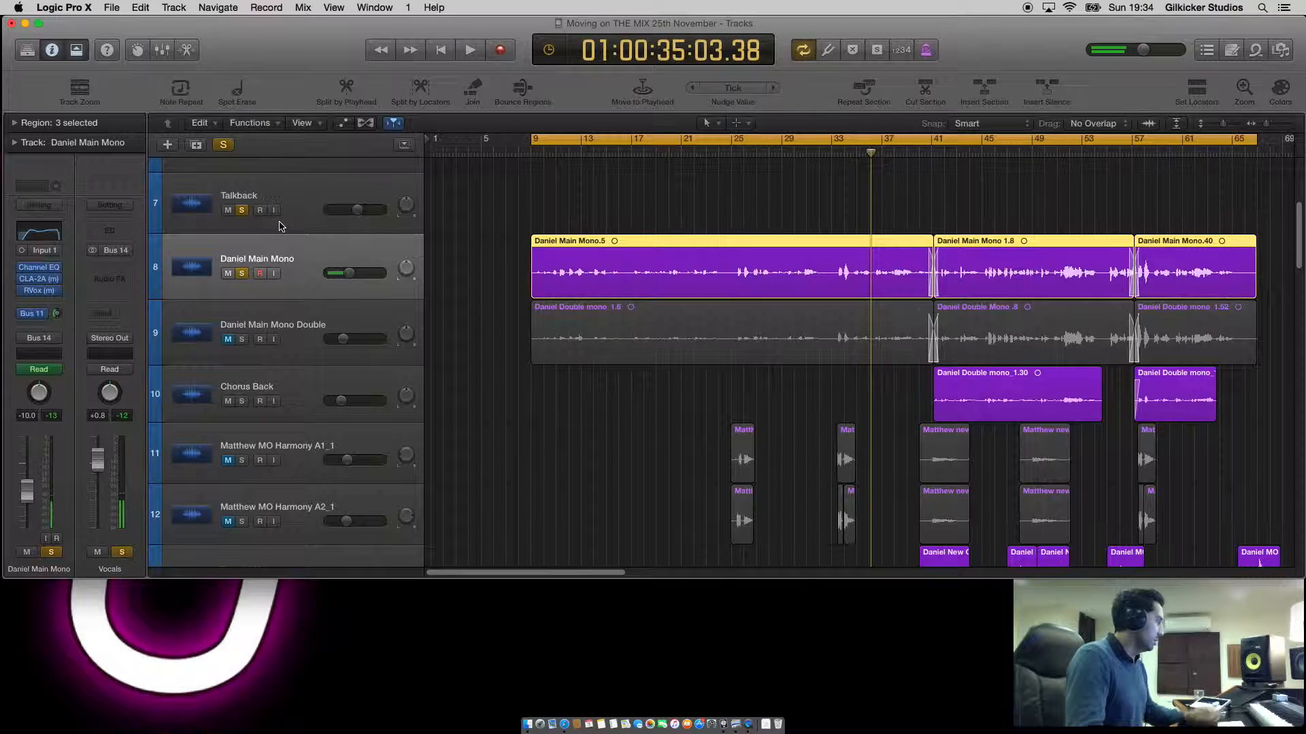
pyautogui.click(273, 210)
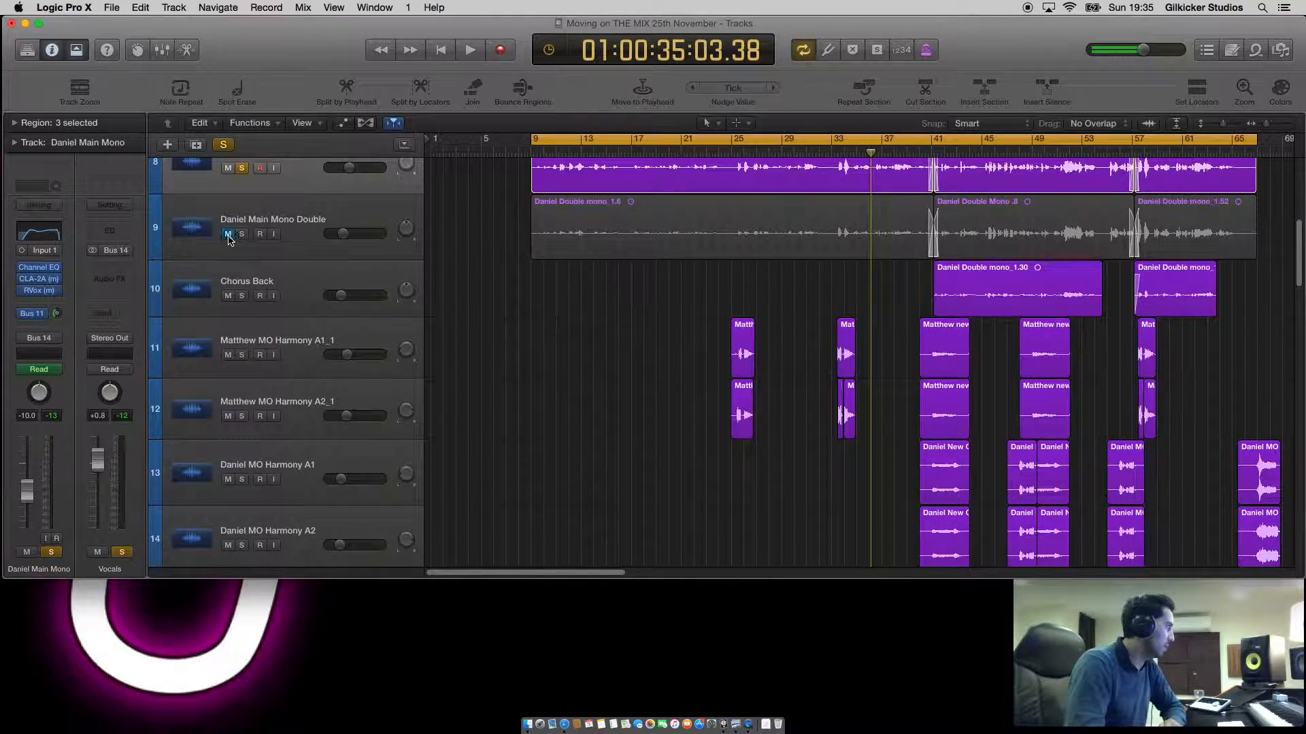
# Unmute the Double track and reach the Track menu commands for the selected vocal tracks.
pyautogui.scroll(-3)
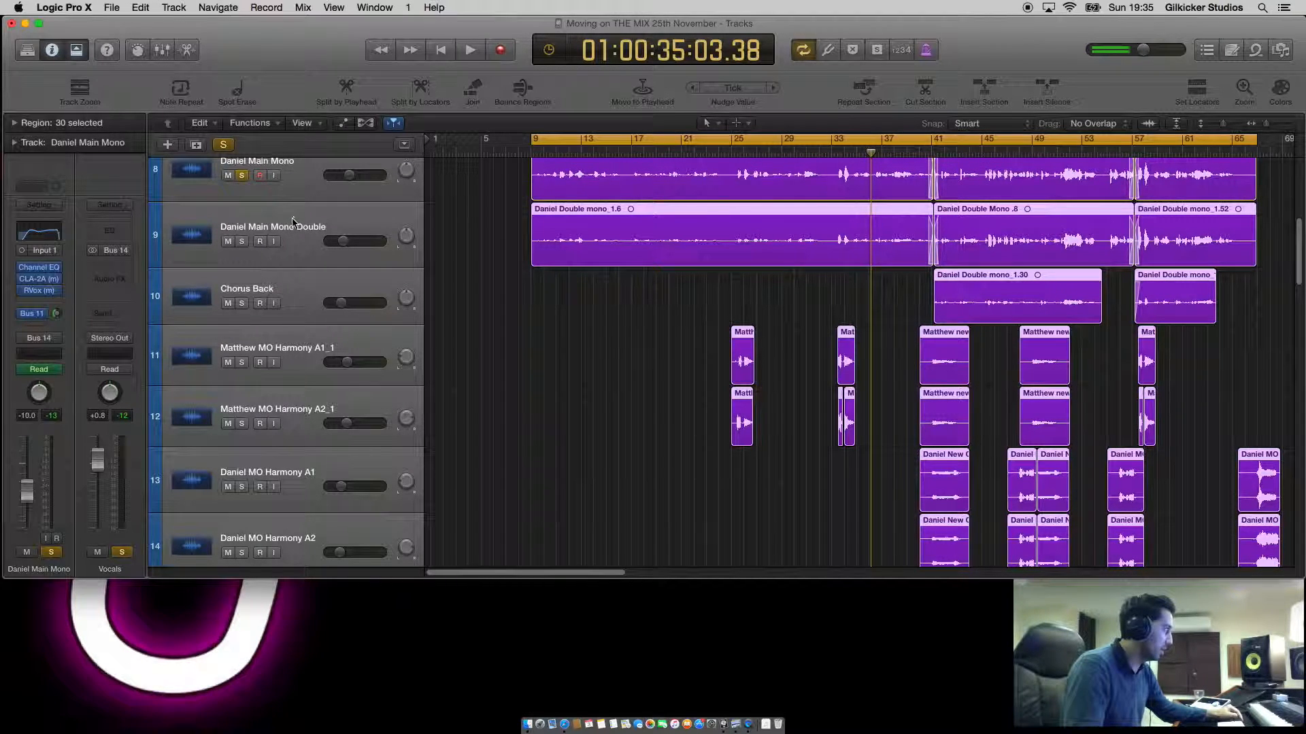
pyautogui.rightClick(272, 233)
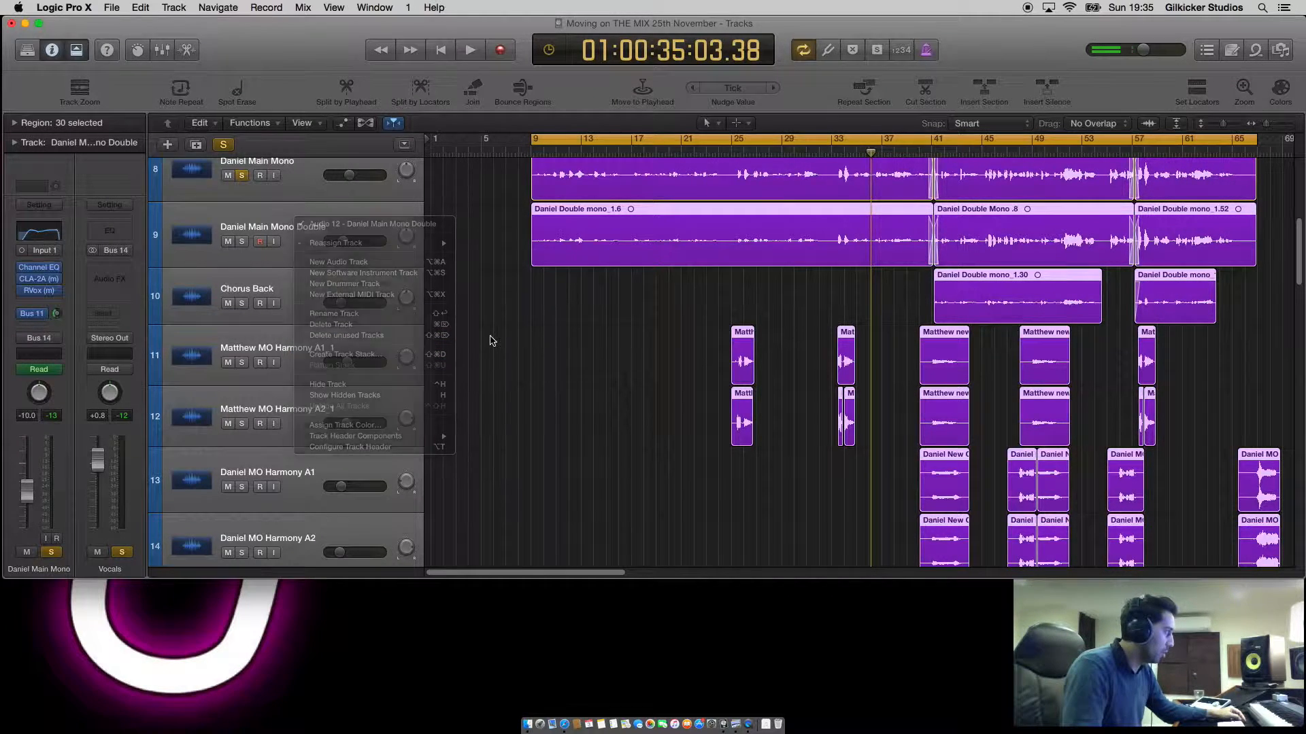
pyautogui.click(172, 9)
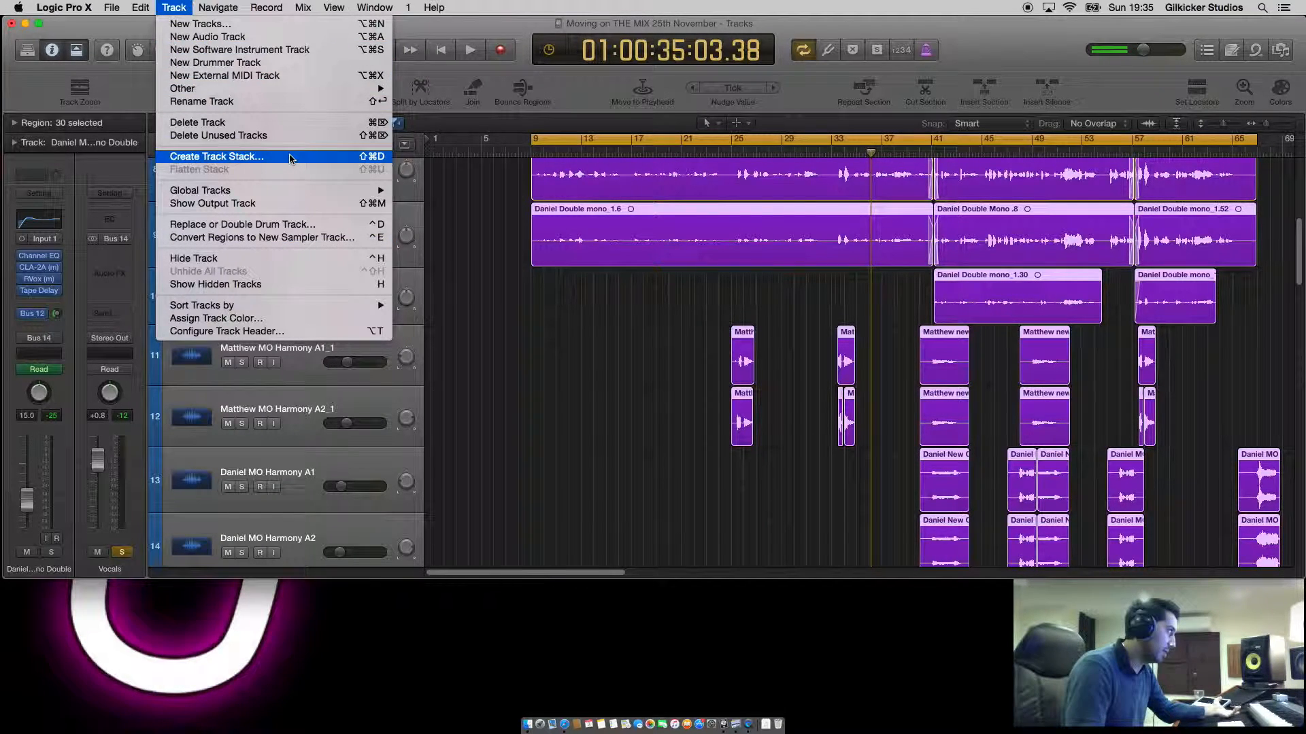
# Create a folder Track Stack (Sub 3) from the selected vocal tracks.
pyautogui.click(216, 157)
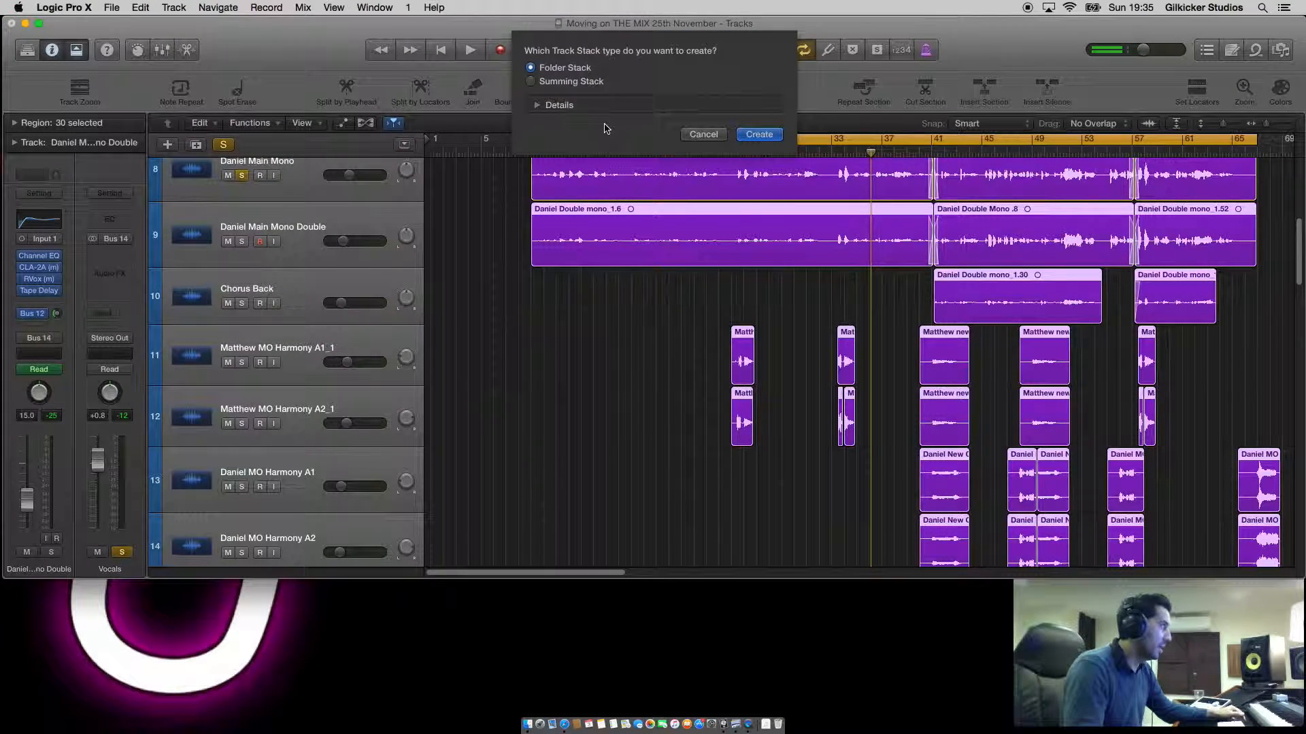
pyautogui.moveTo(591, 161)
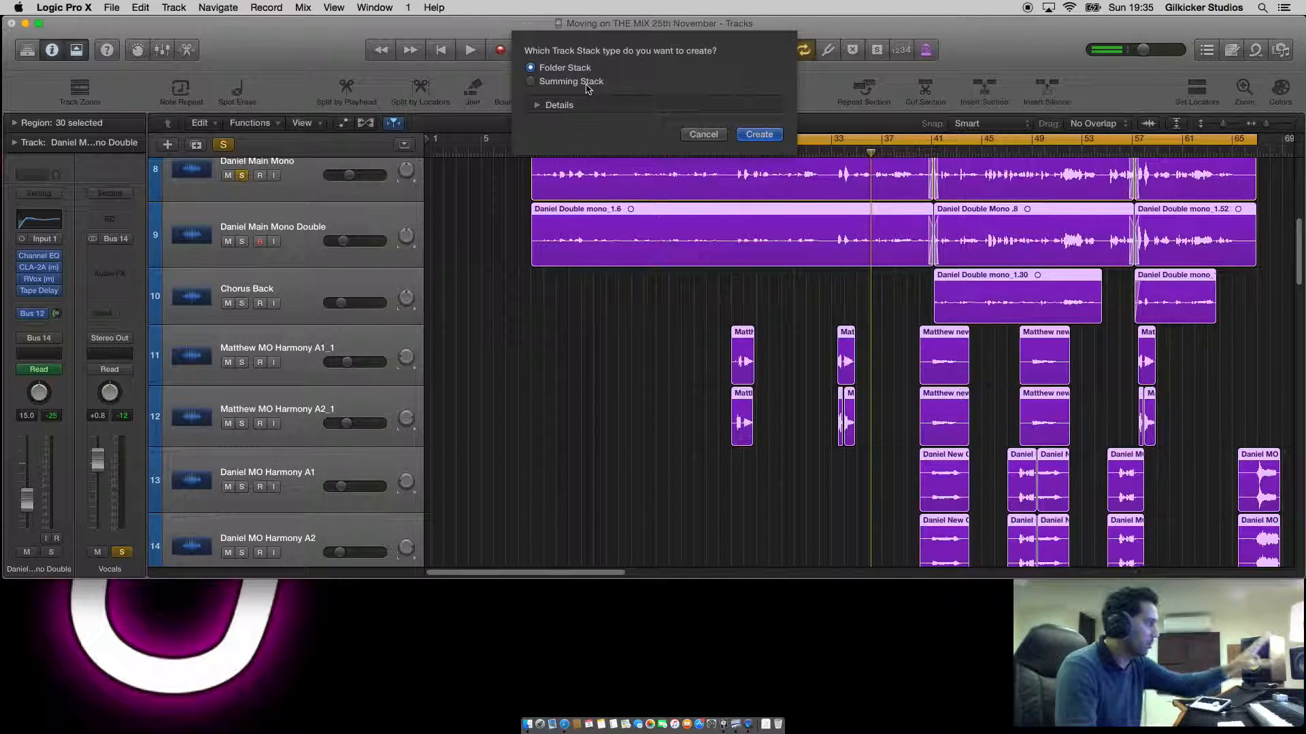
pyautogui.moveTo(652, 302)
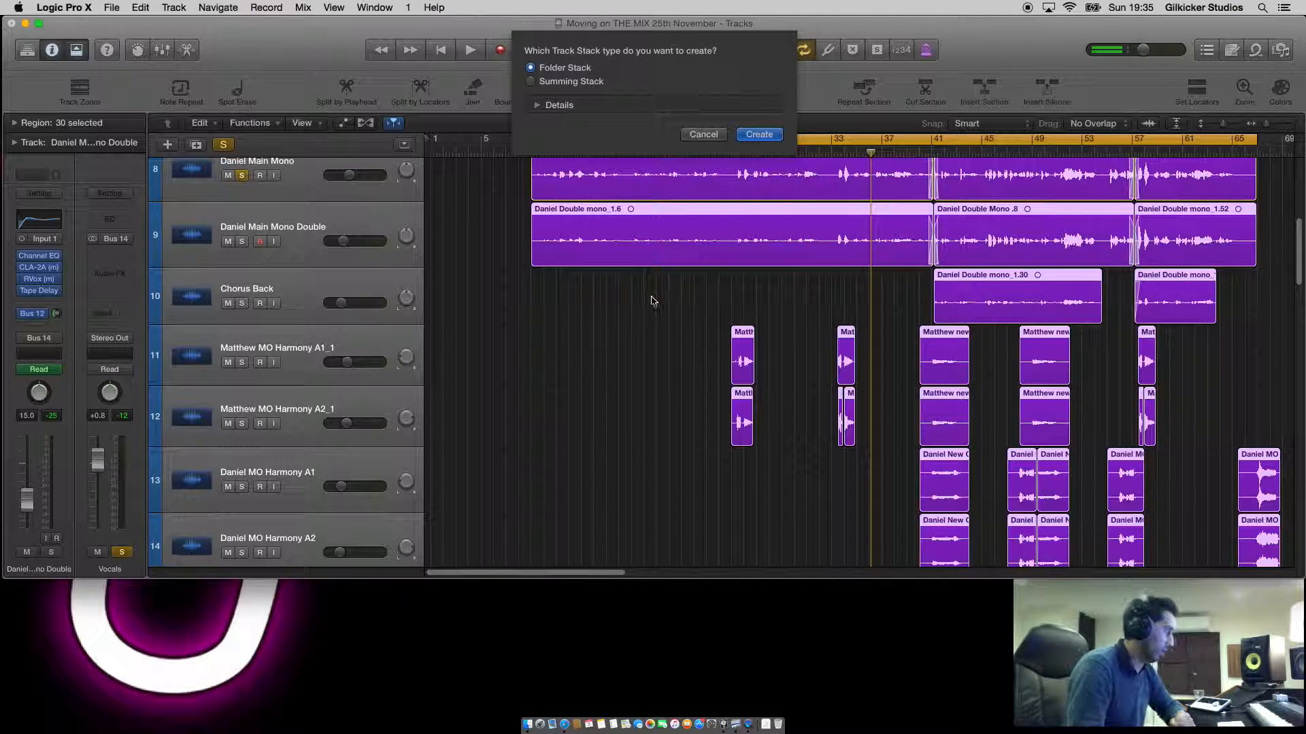
pyautogui.moveTo(694, 176)
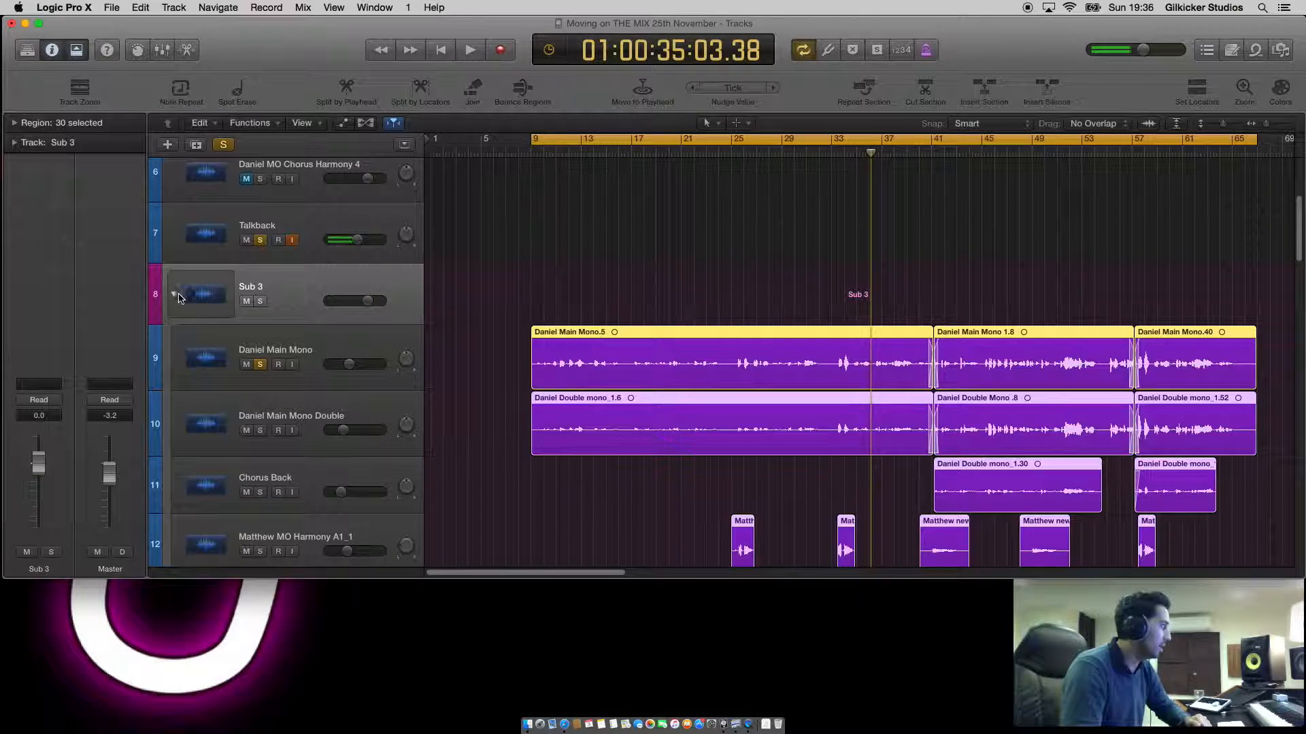
# Rename the Sub 3 folder stack to Vocals.
pyautogui.rightClick(200, 294)
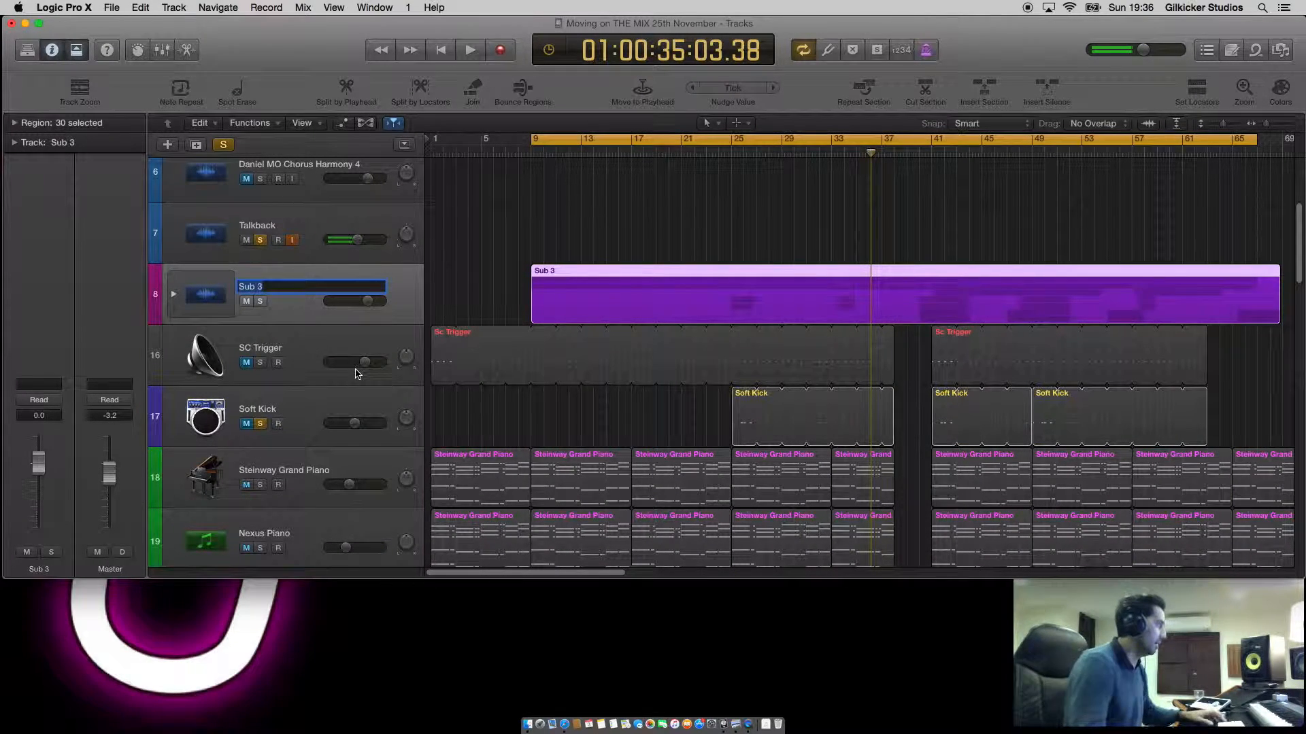
pyautogui.write('Vocals')
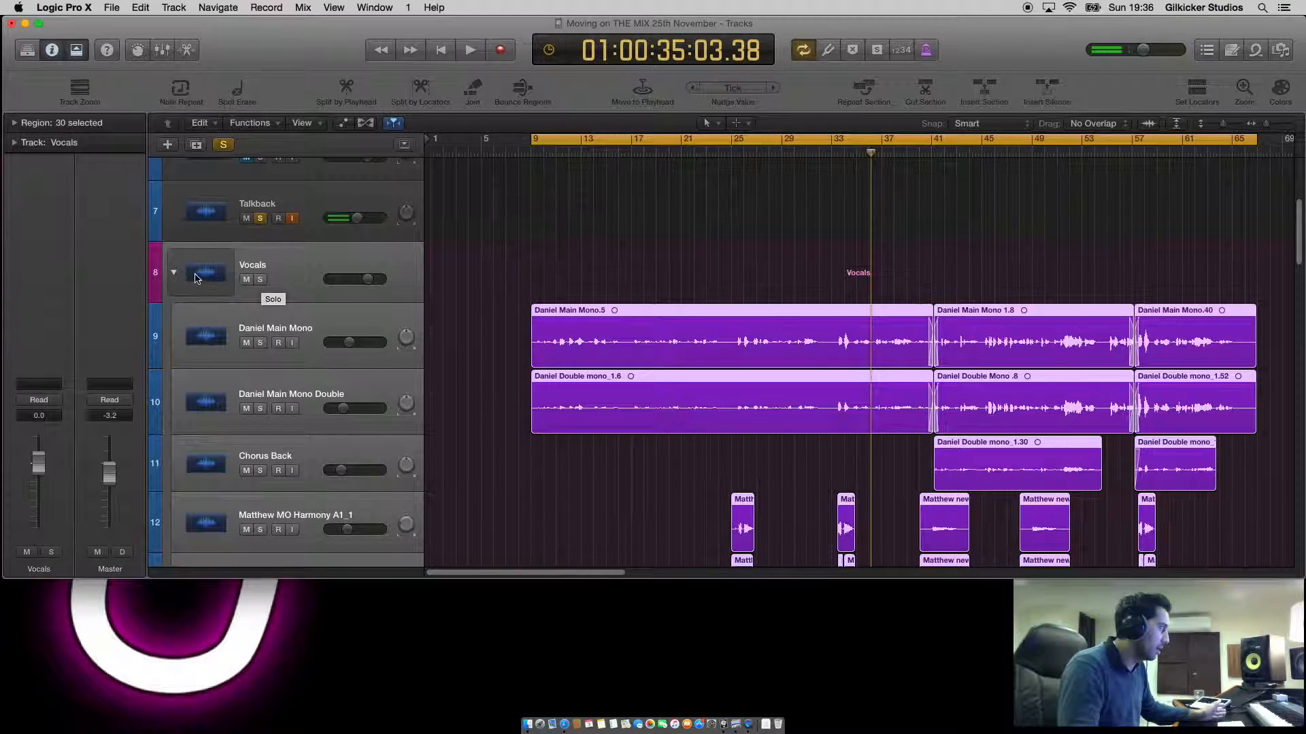
# Solo the whole Vocals stack, collapse it to one row and start playback.
pyautogui.click(258, 279)
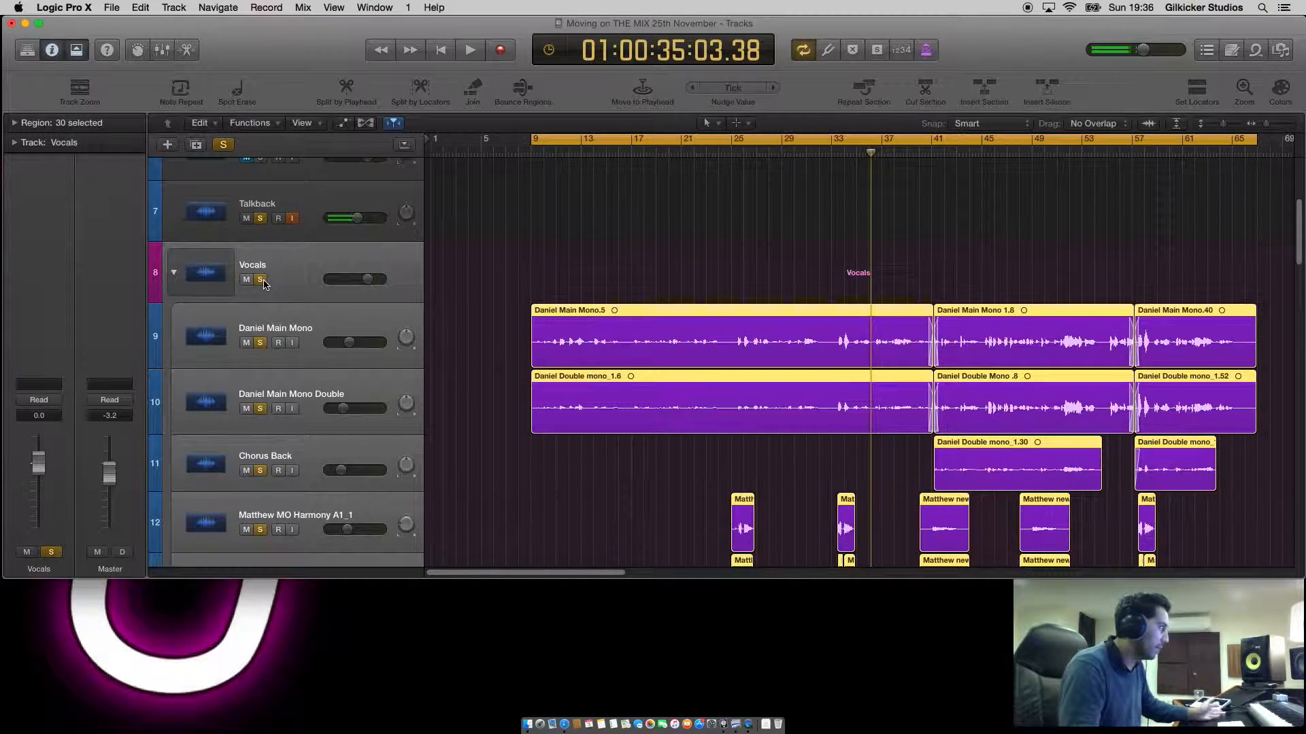
pyautogui.click(173, 274)
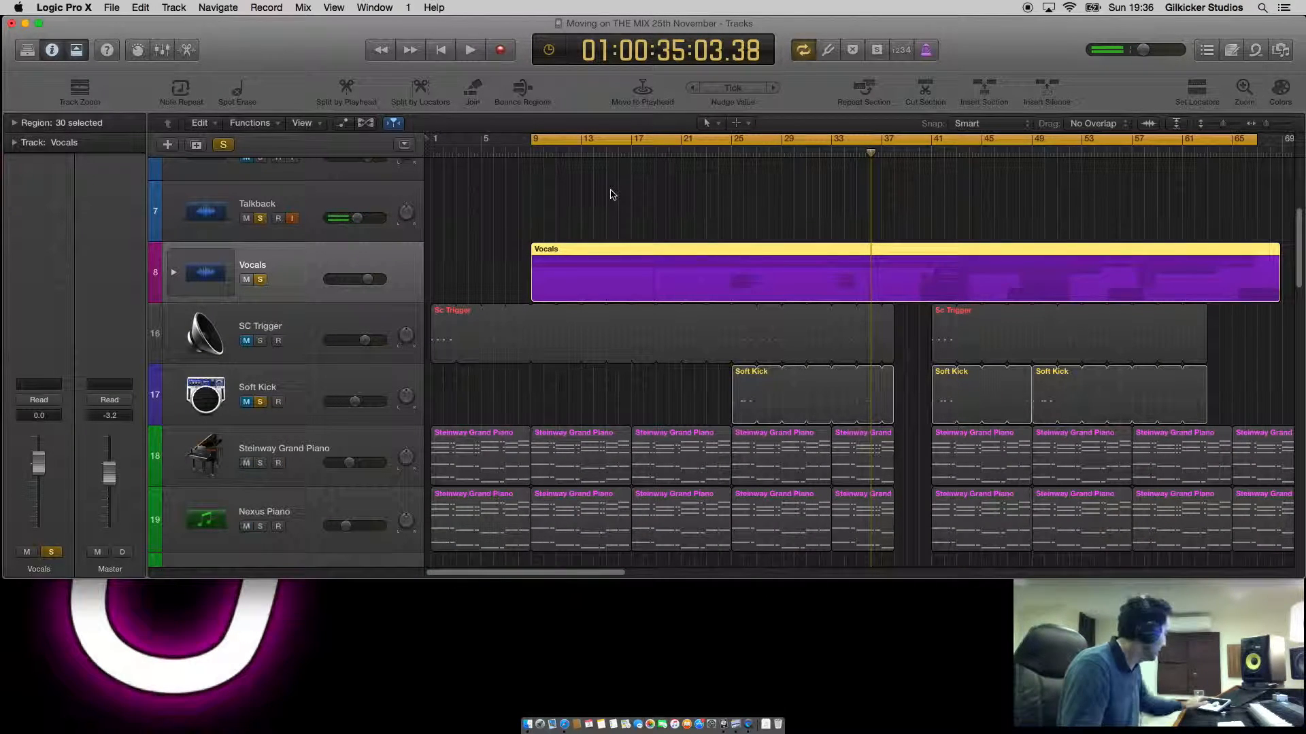
pyautogui.moveTo(291, 213)
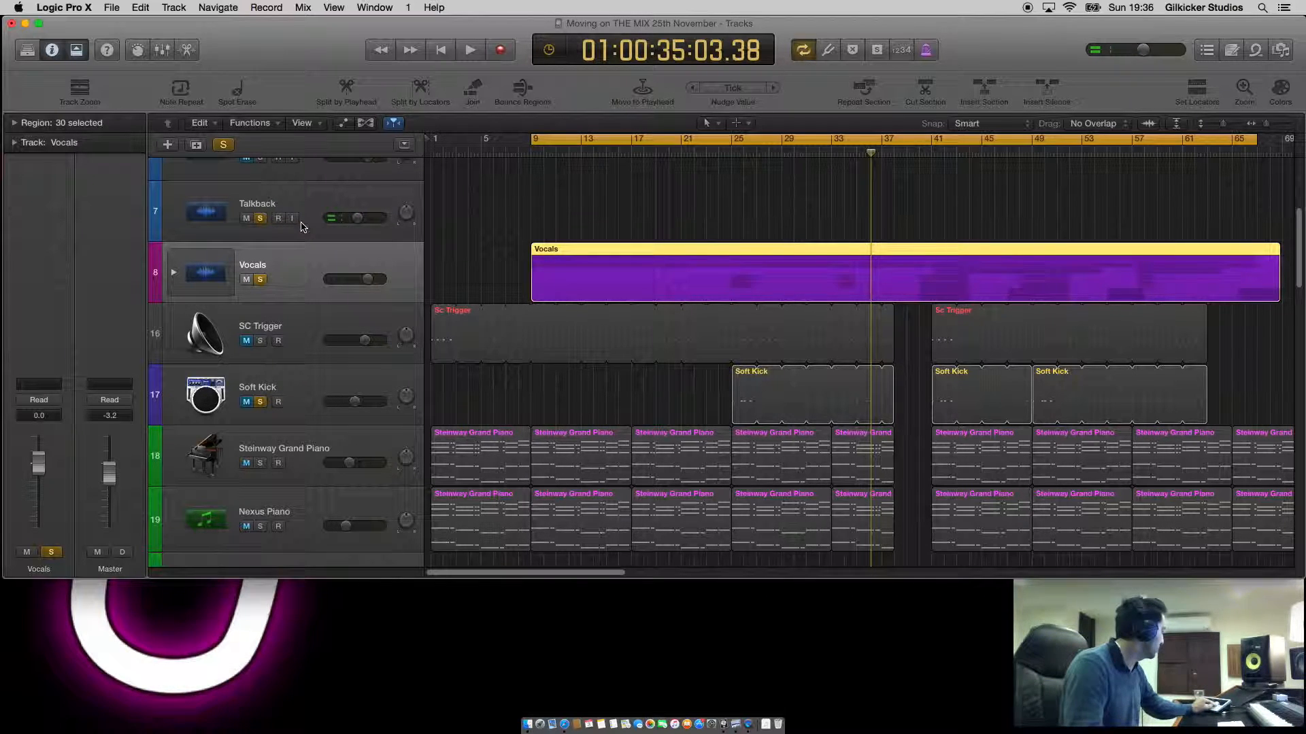
pyautogui.click(469, 50)
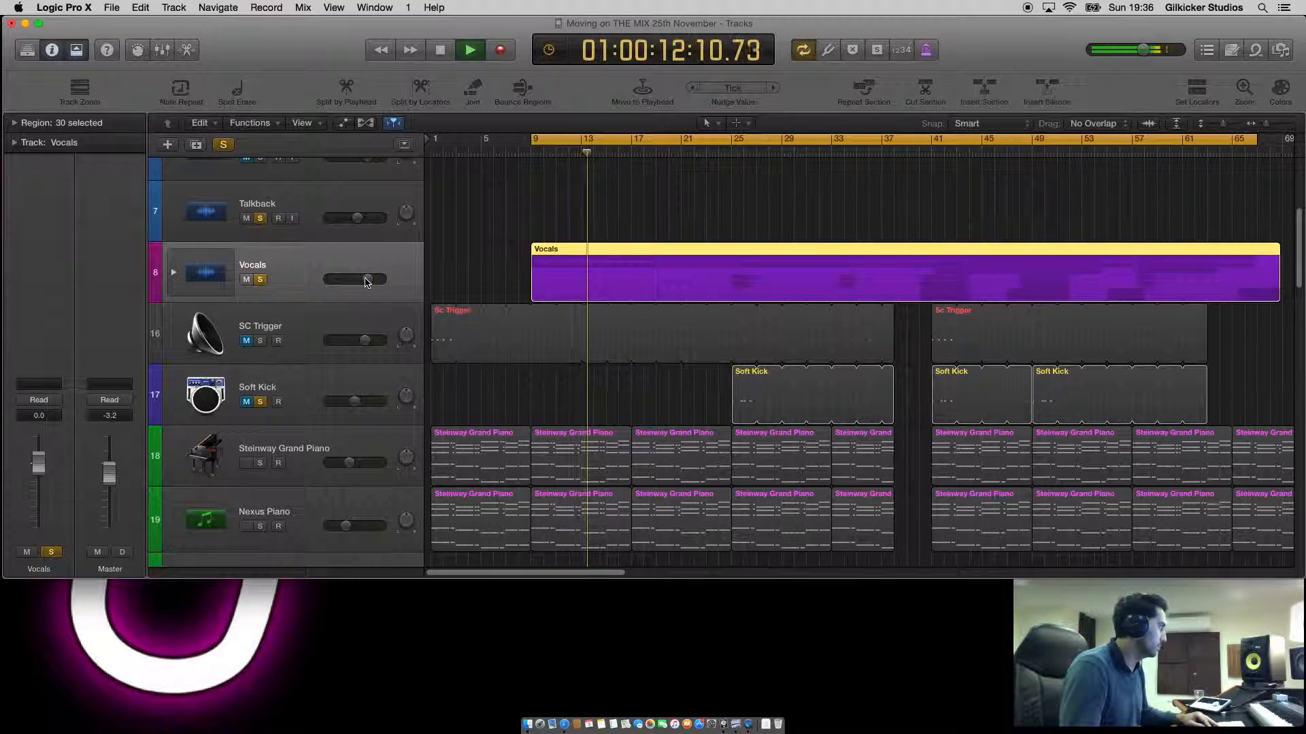
# Ride the single stack fader down to -32 dB, up to -12.8 dB, then back near 0 dB.
pyautogui.moveTo(366, 280); pyautogui.dragTo(340, 280)
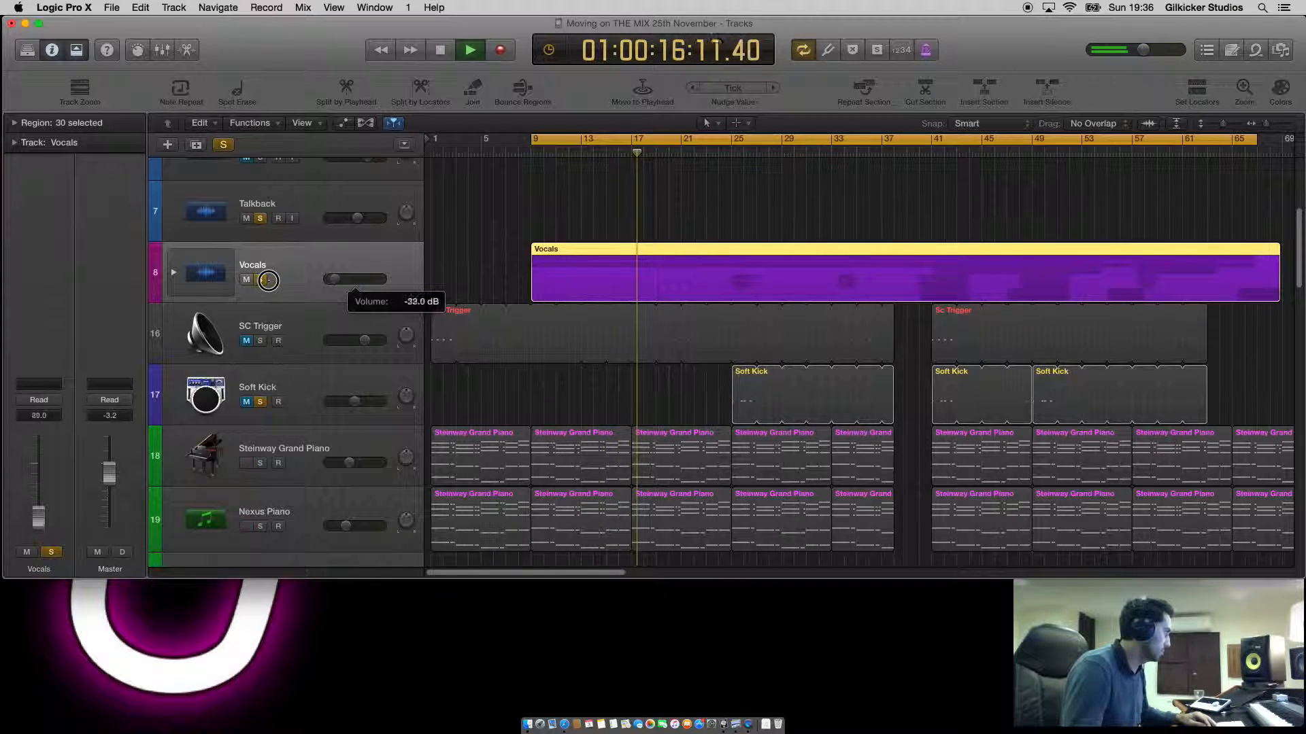
pyautogui.moveTo(268, 280); pyautogui.dragTo(297, 284)
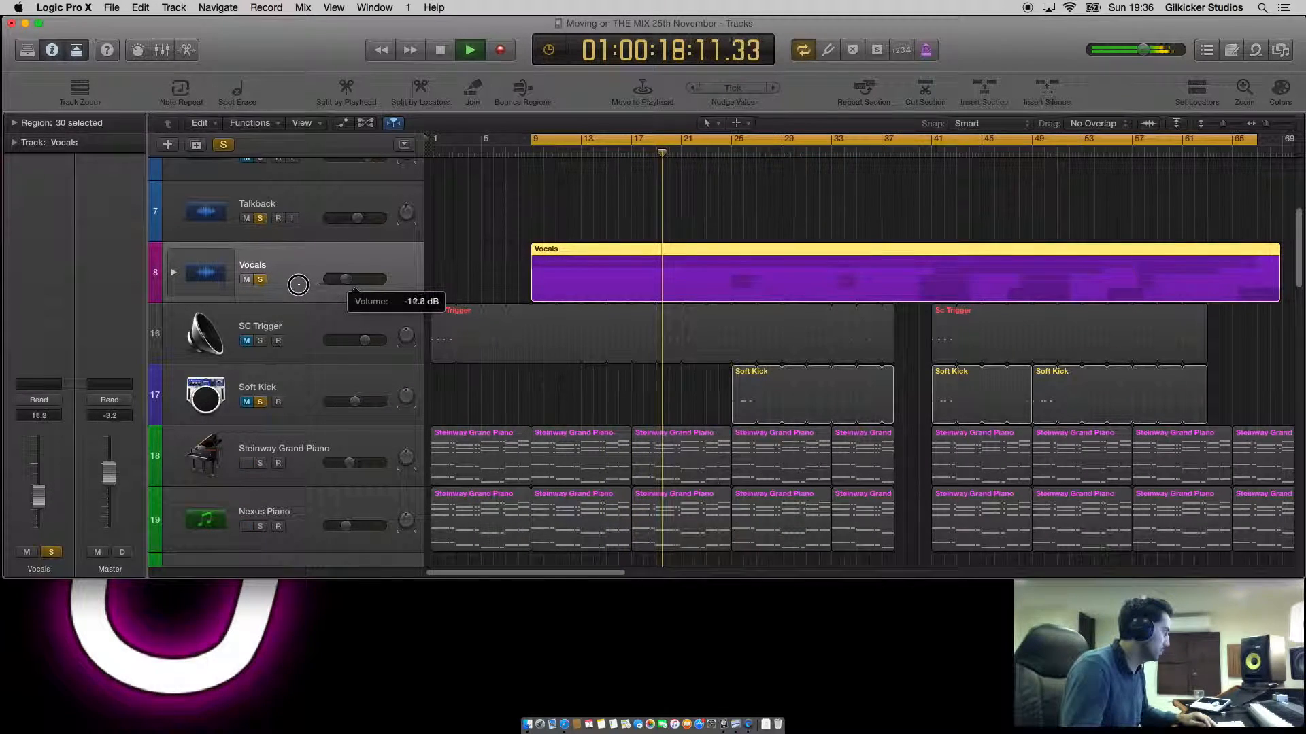
pyautogui.moveTo(297, 284); pyautogui.dragTo(365, 281)
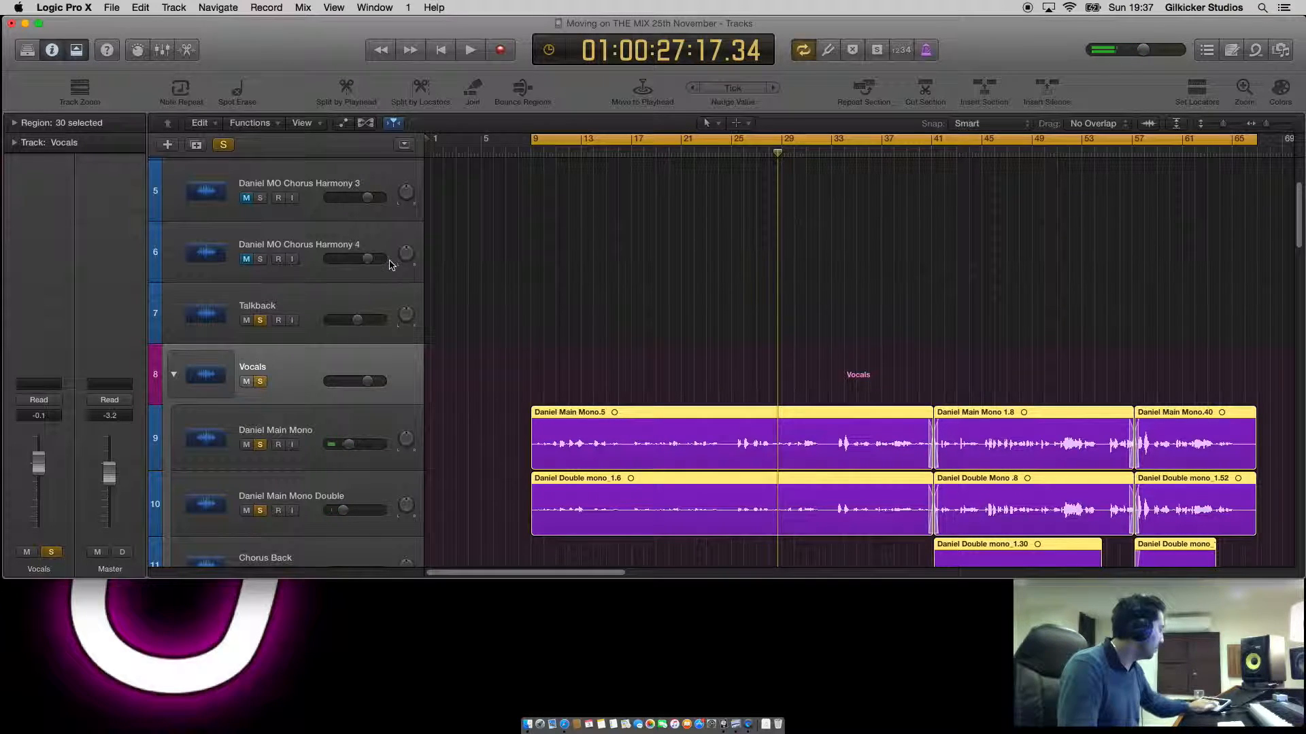
pyautogui.click(291, 319)
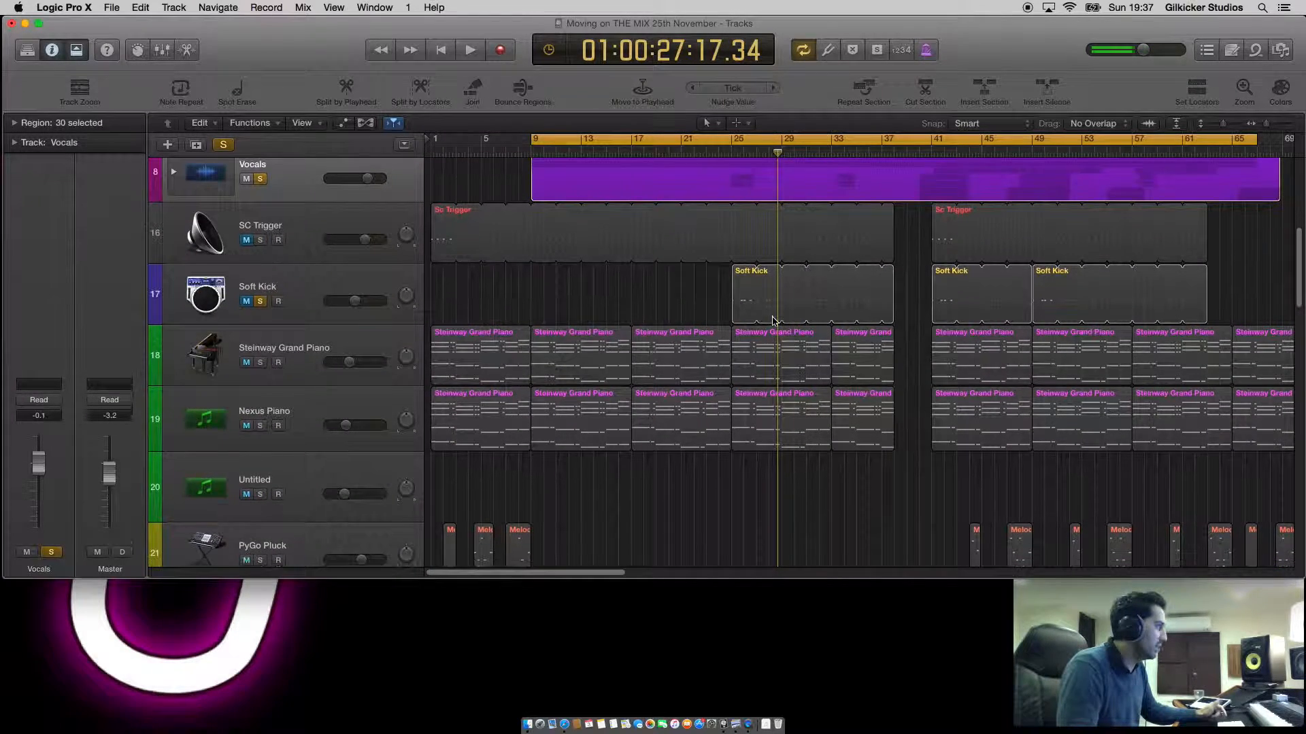
pyautogui.scroll(-3)
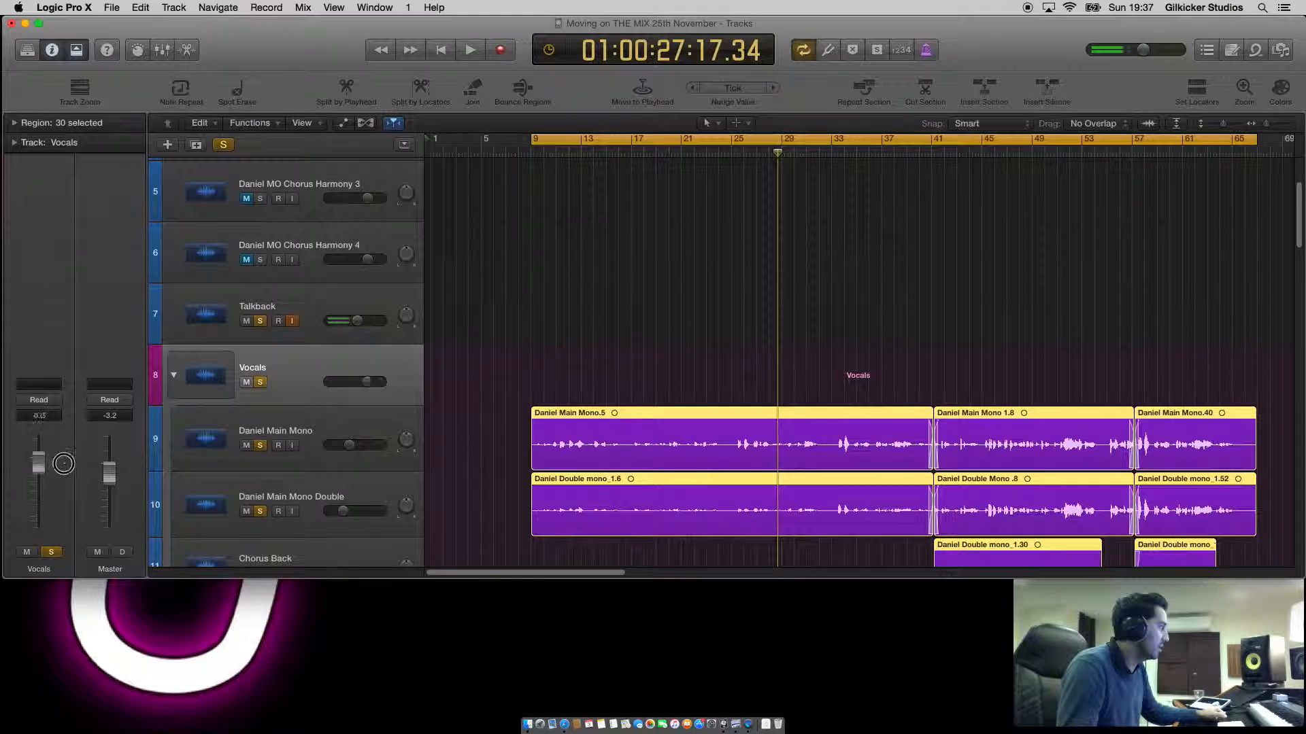
pyautogui.click(172, 375)
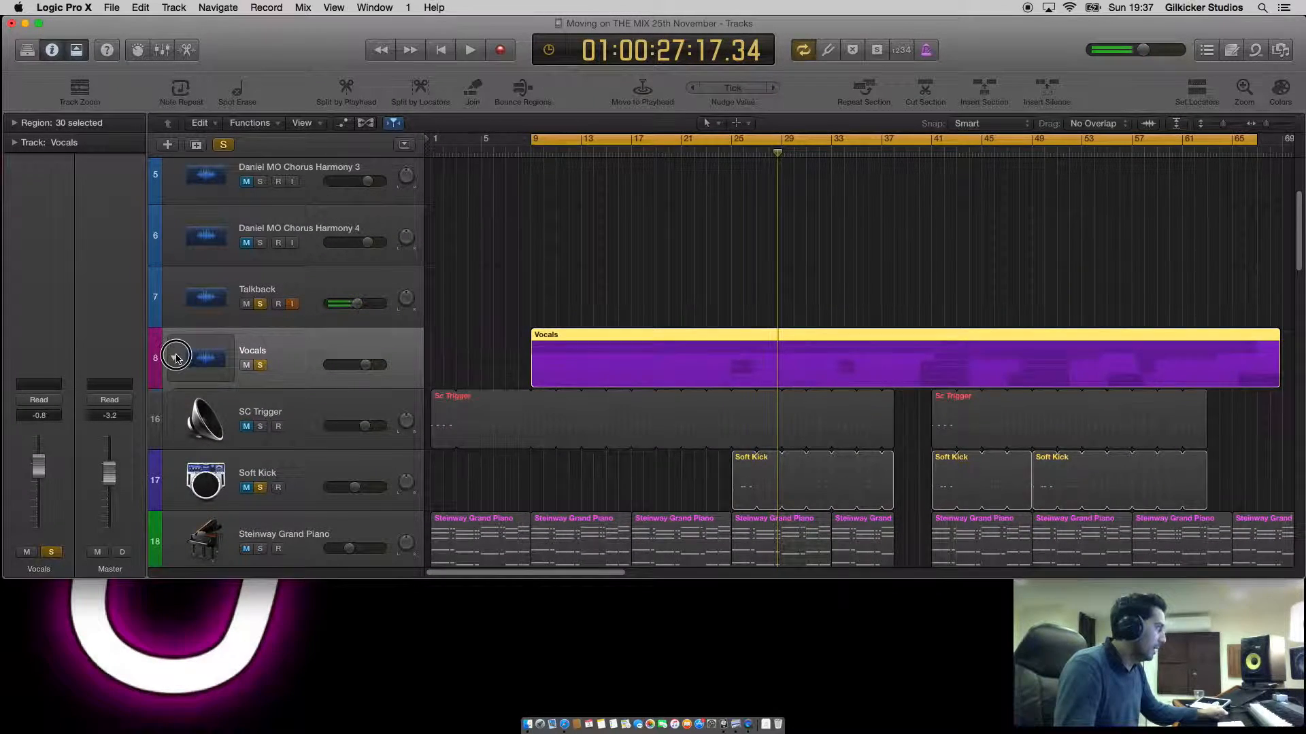
pyautogui.click(174, 356)
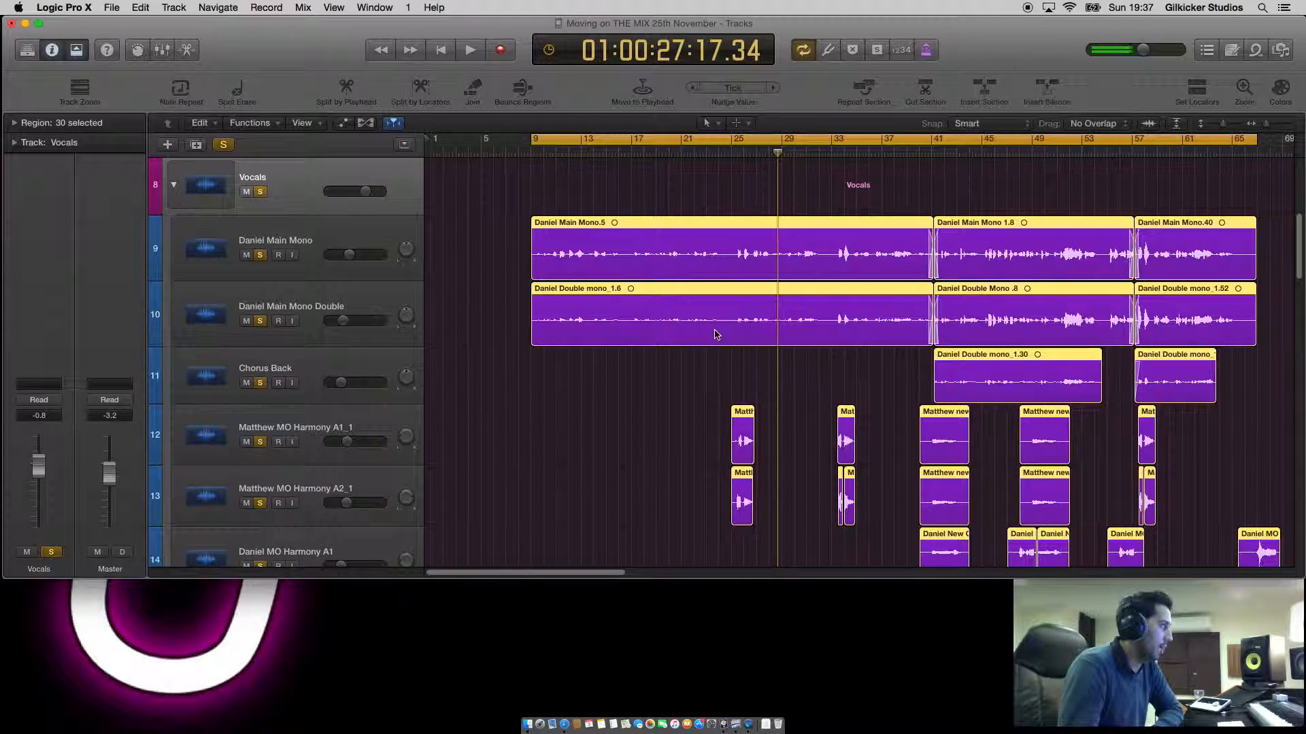
pyautogui.moveTo(743, 319)
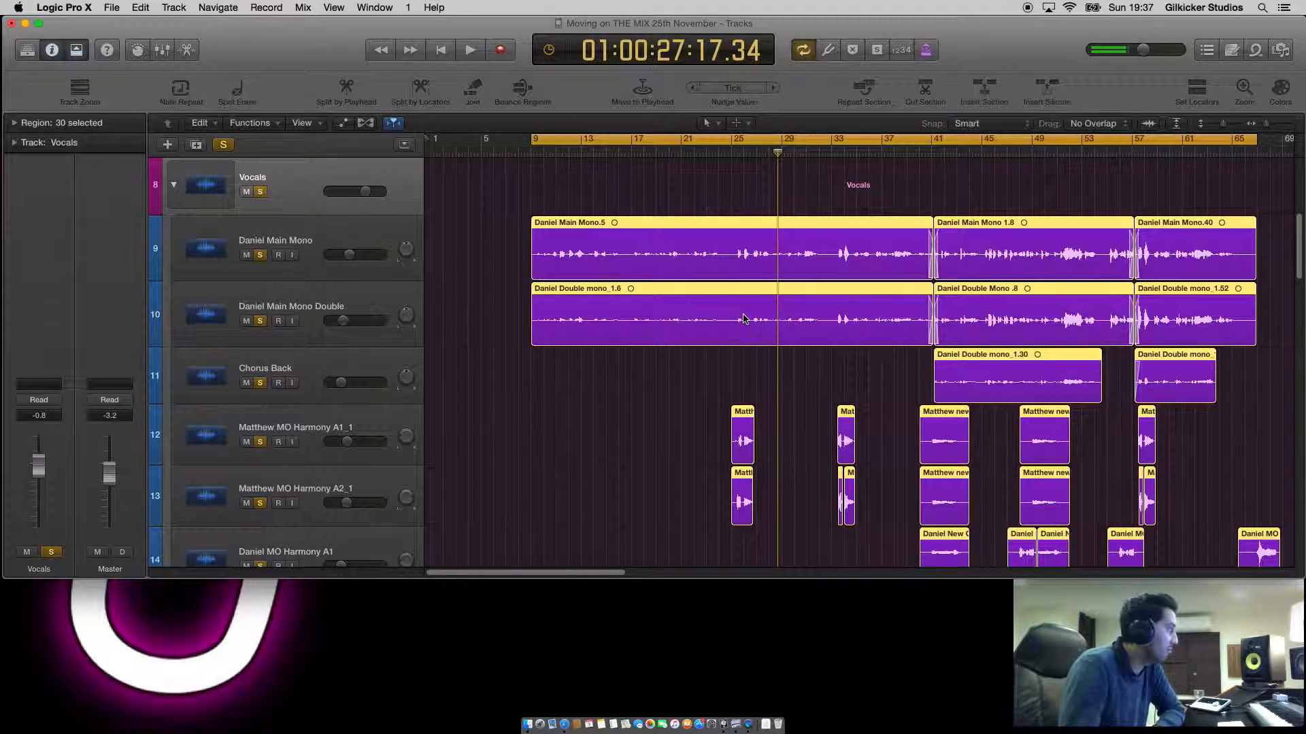
pyautogui.moveTo(752, 309)
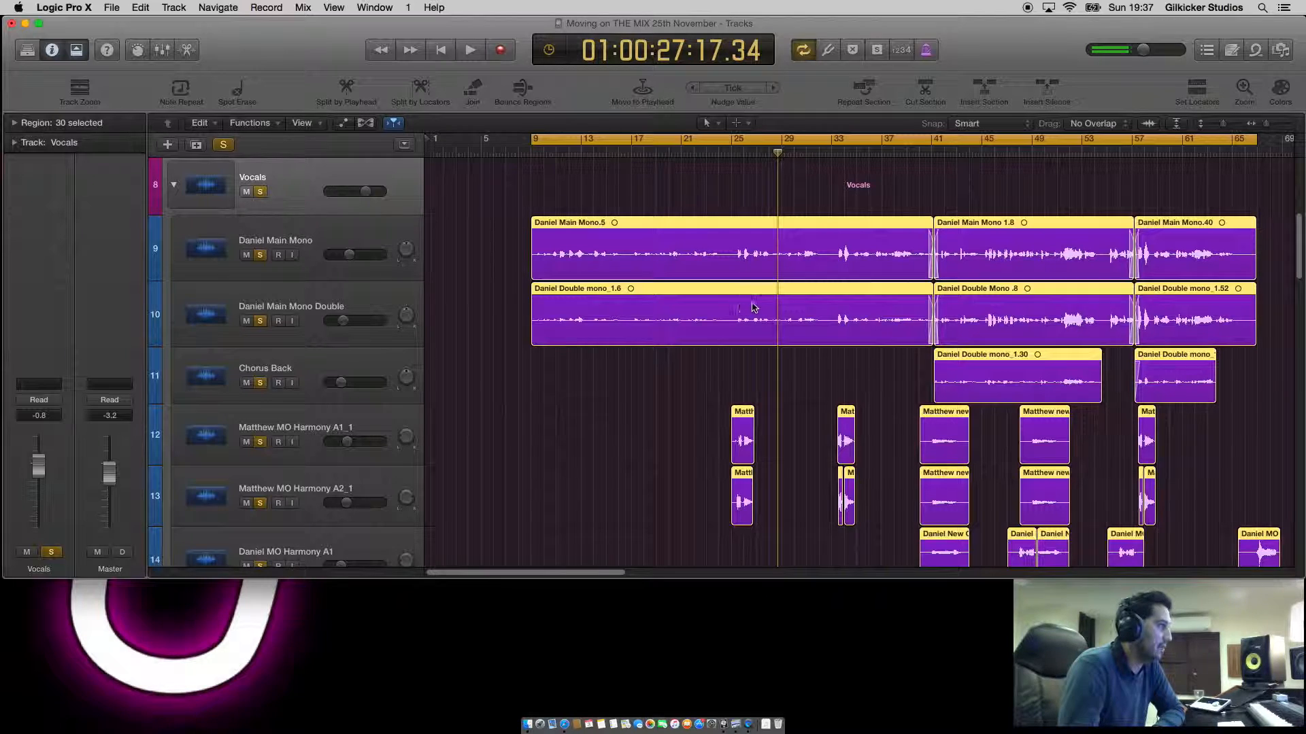